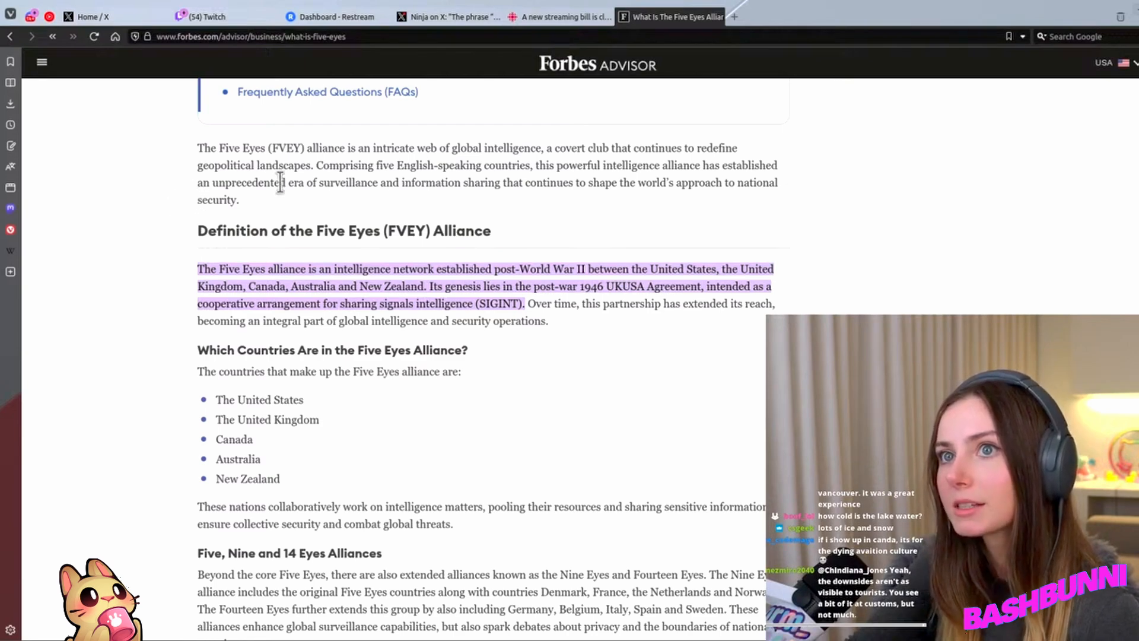
mouse_move(571, 218)
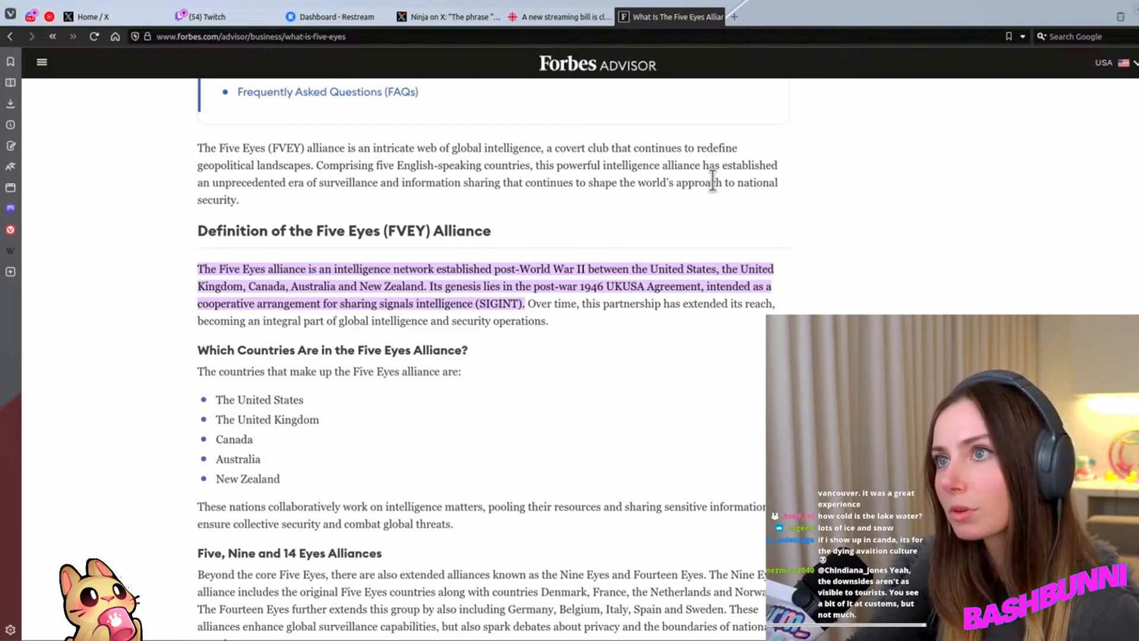
mouse_move(124, 319)
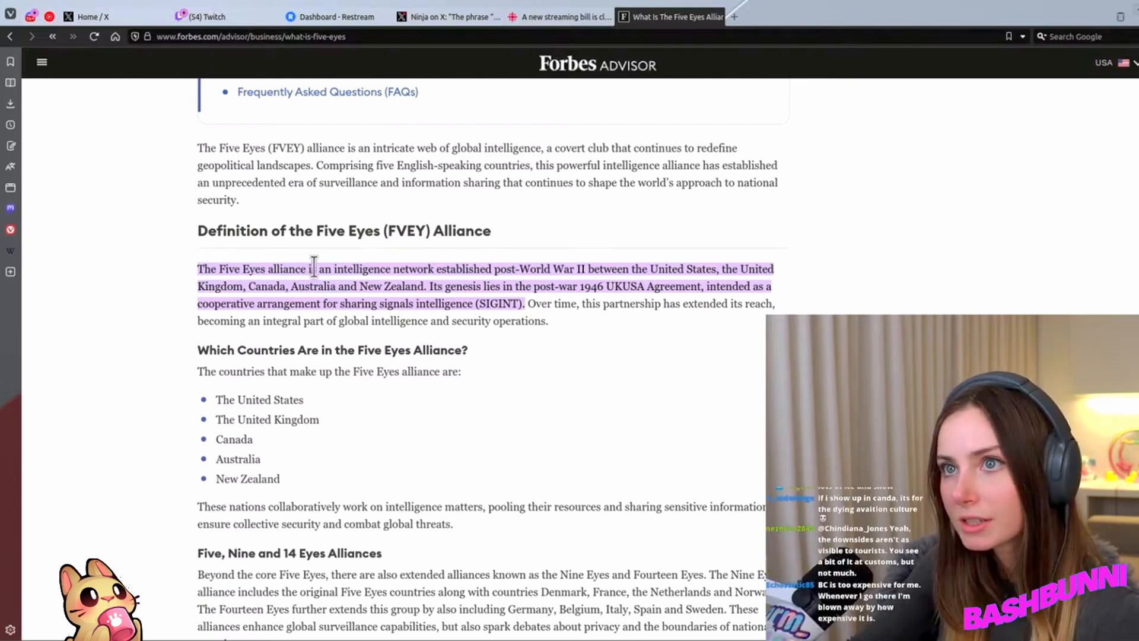
mouse_move(486, 264)
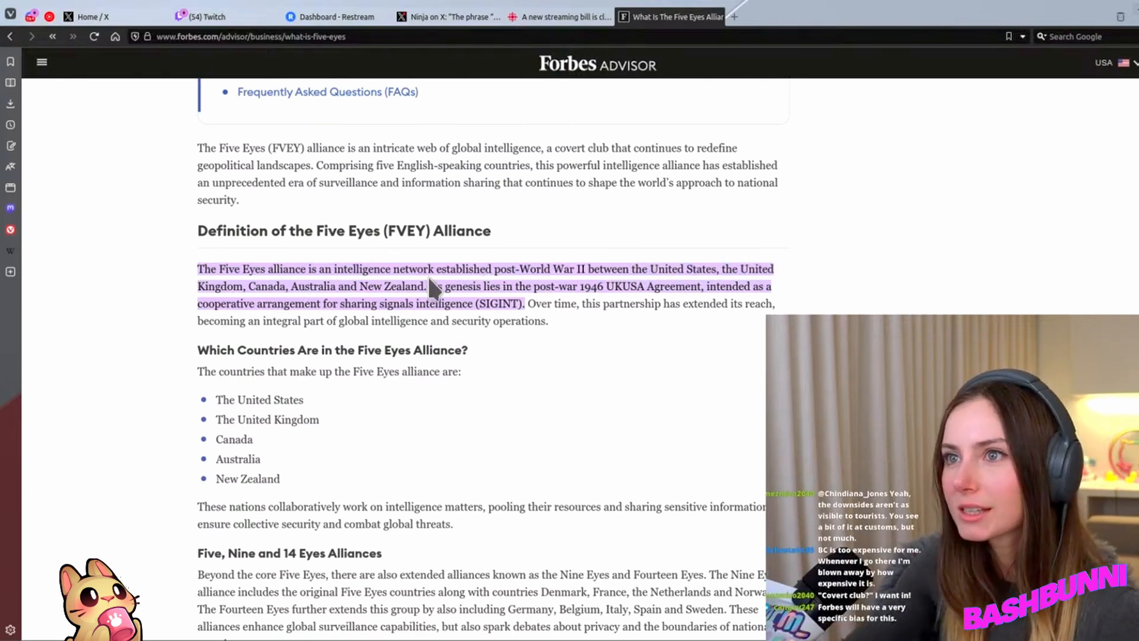
mouse_move(163, 257)
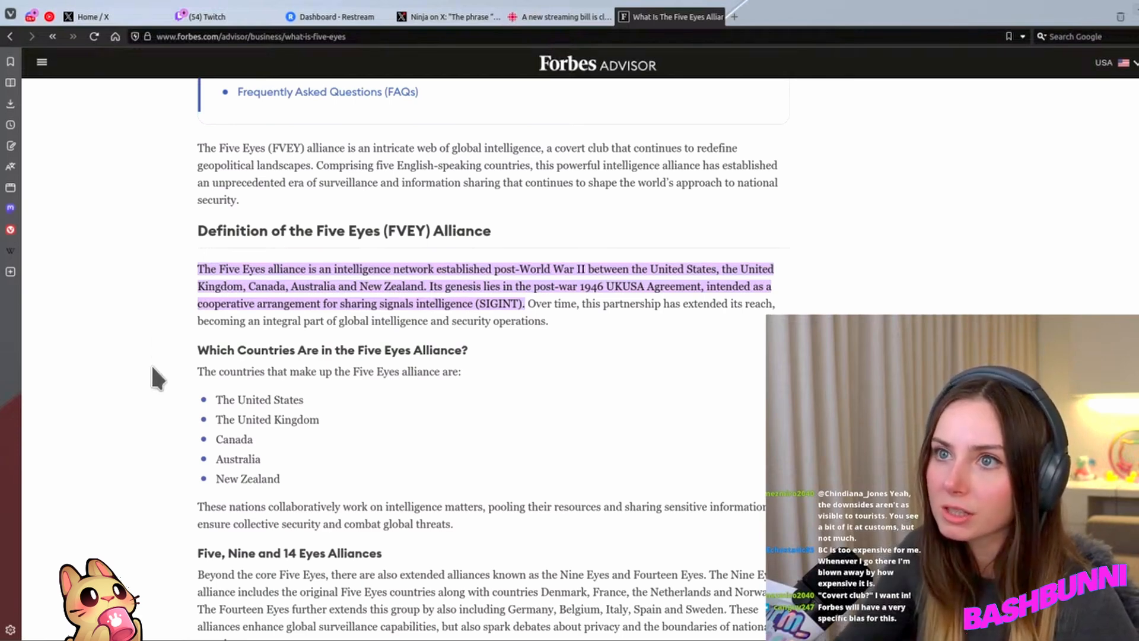
Scroll past the country list to the 'nothing to hide' privacy argument in the public-implications section.
scroll(down, 3)
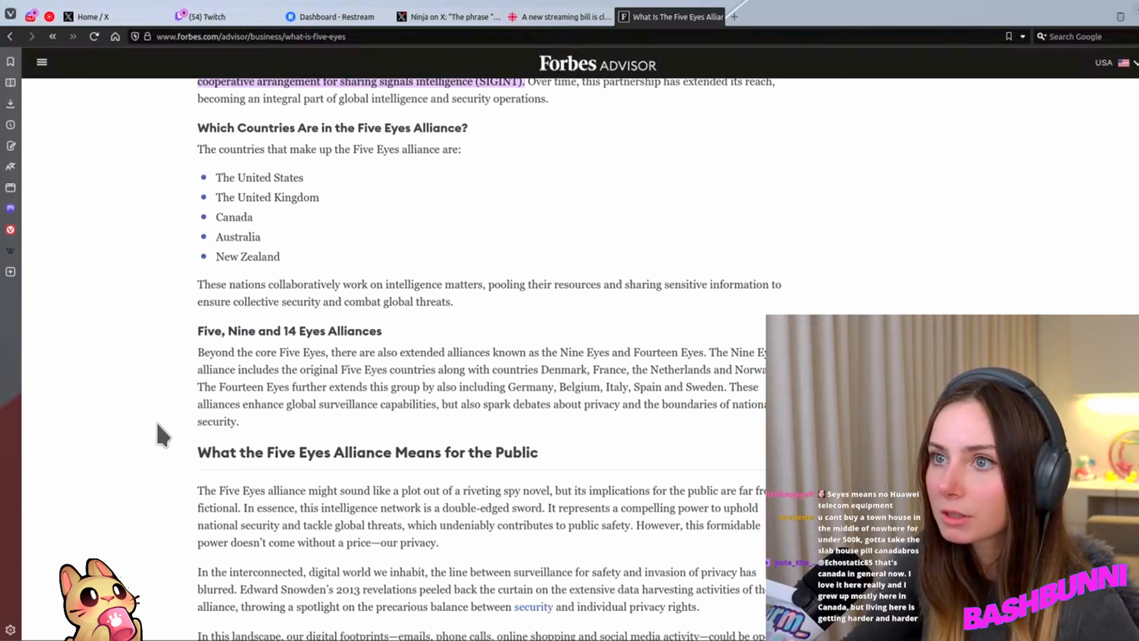
scroll(down, 3)
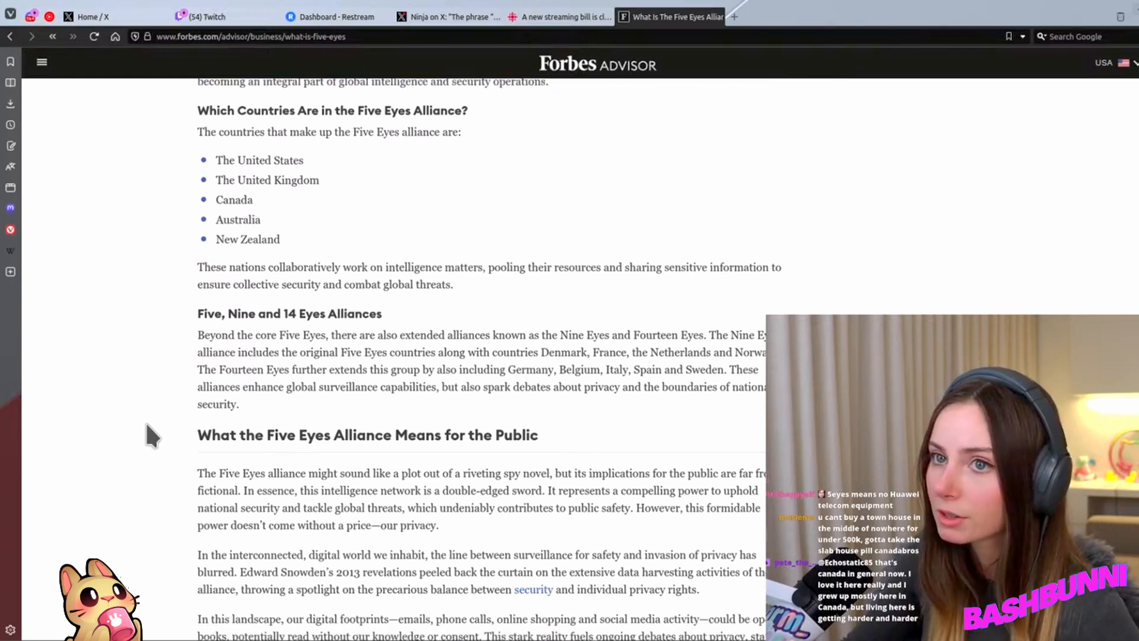
scroll(down, 3)
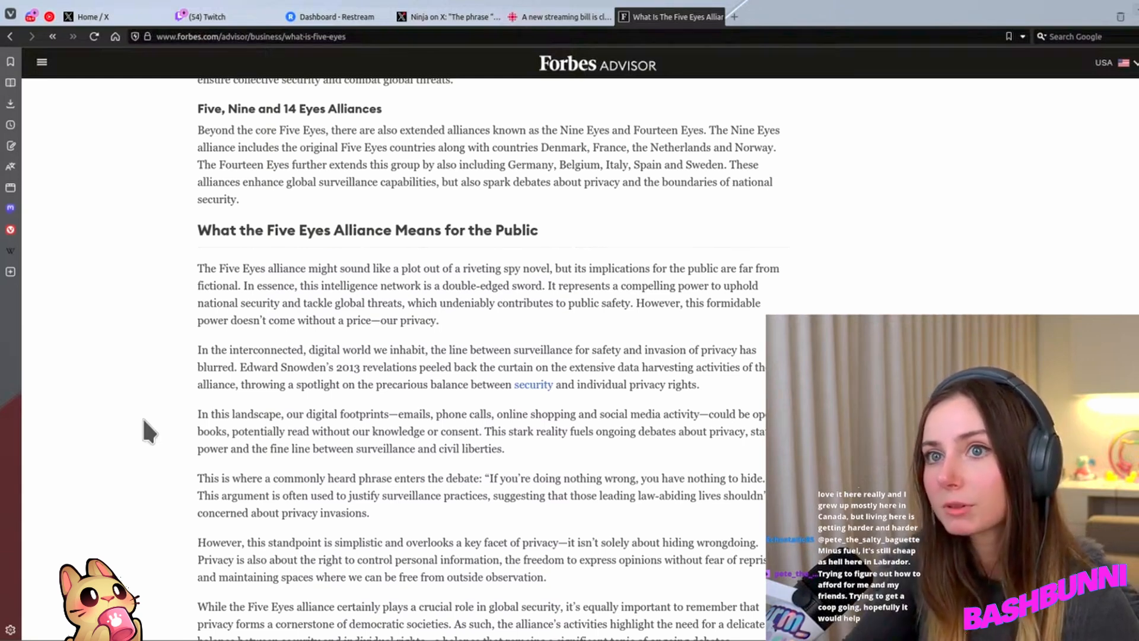
Scroll down until the 'How To Avoid the Five Eyes Alliance' heading and its VPN opener appear.
scroll(down, 3)
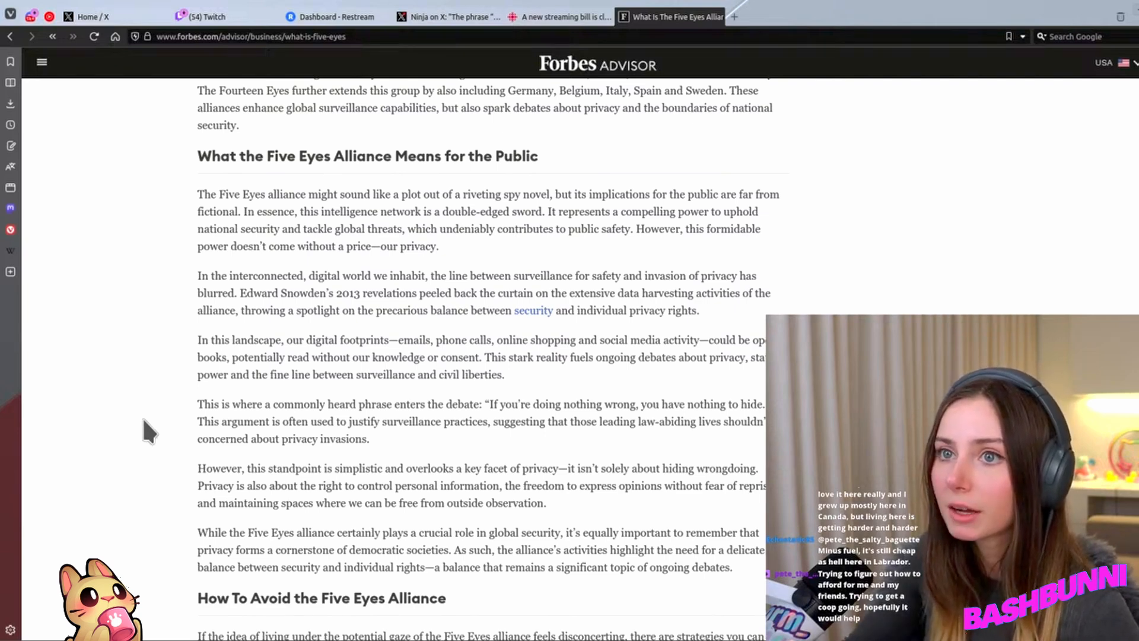
scroll(down, 3)
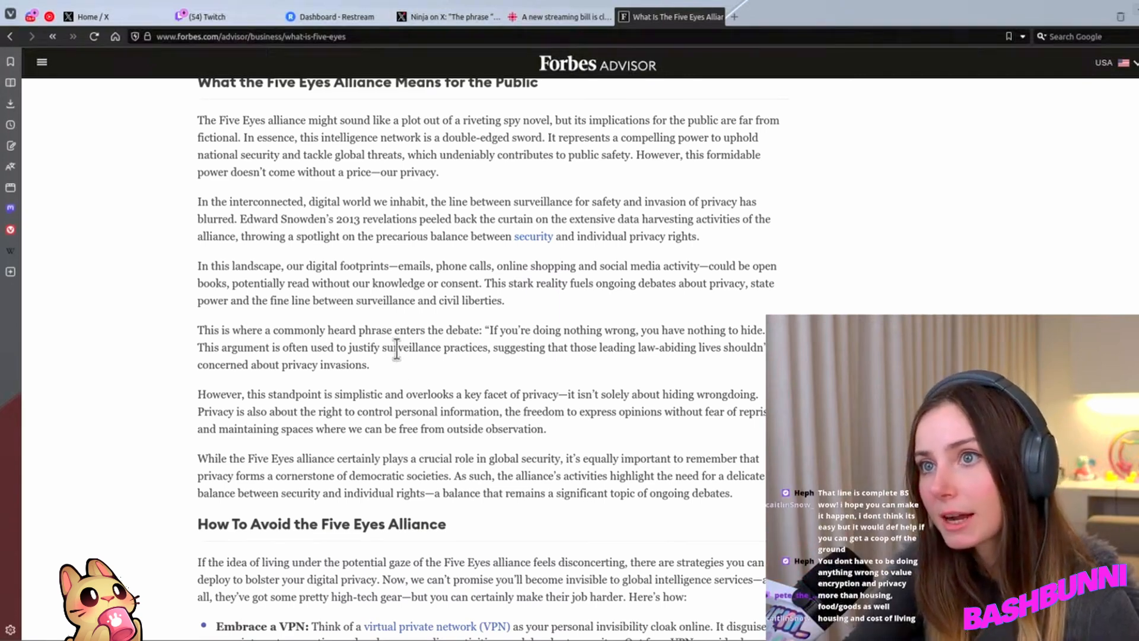
mouse_move(687, 367)
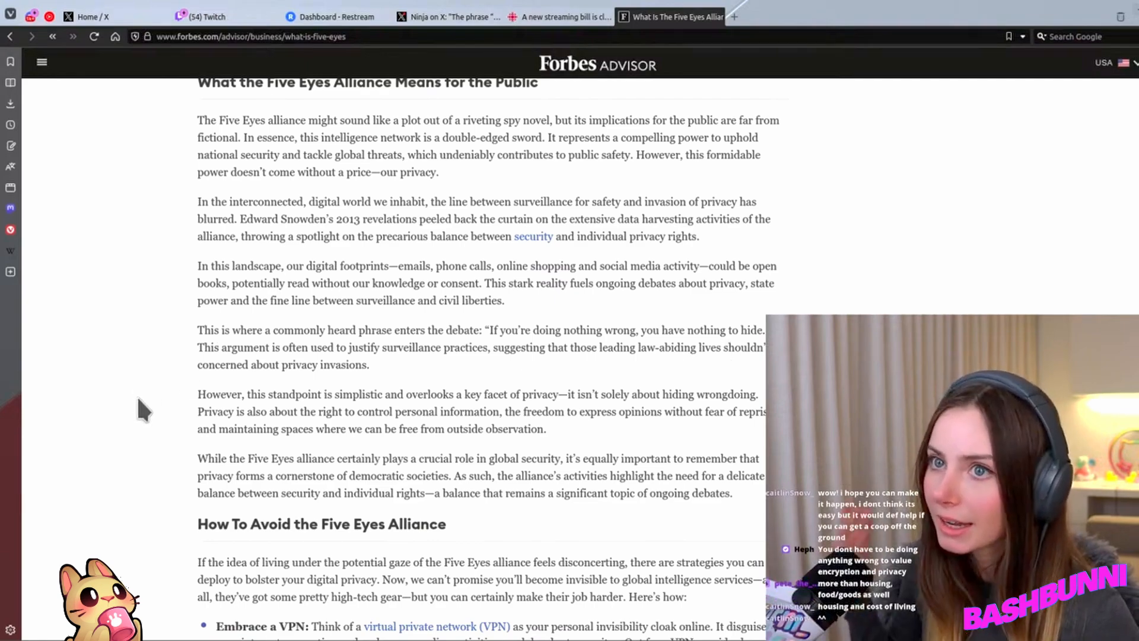
Scroll so the tips from VPNs through encryption, incognito browsing and social media show in full.
scroll(down, 3)
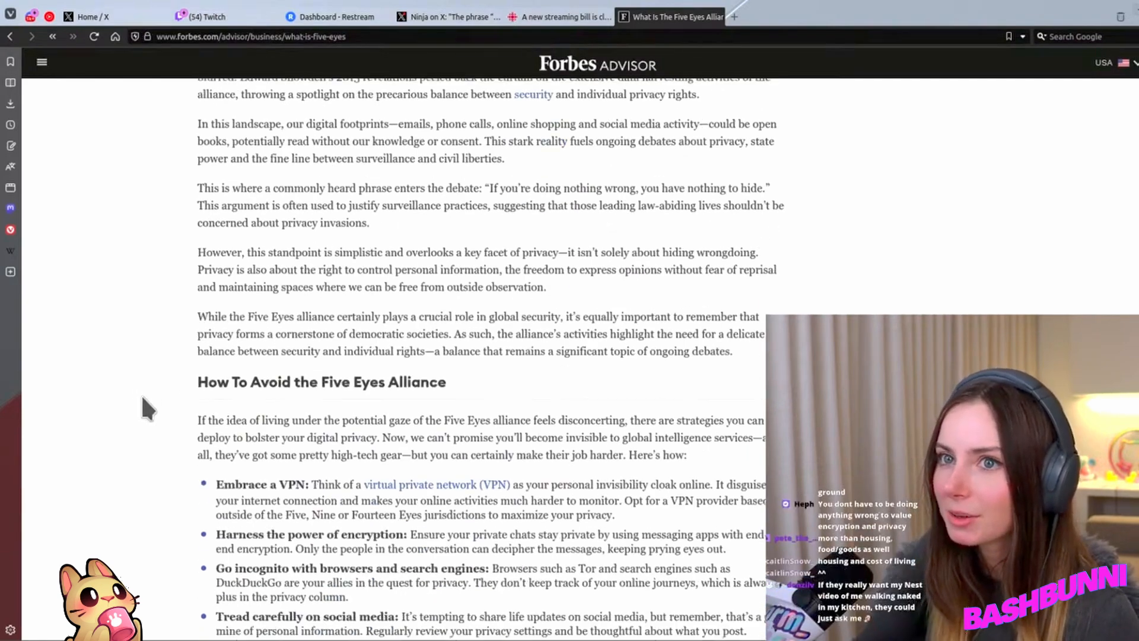
scroll(down, 3)
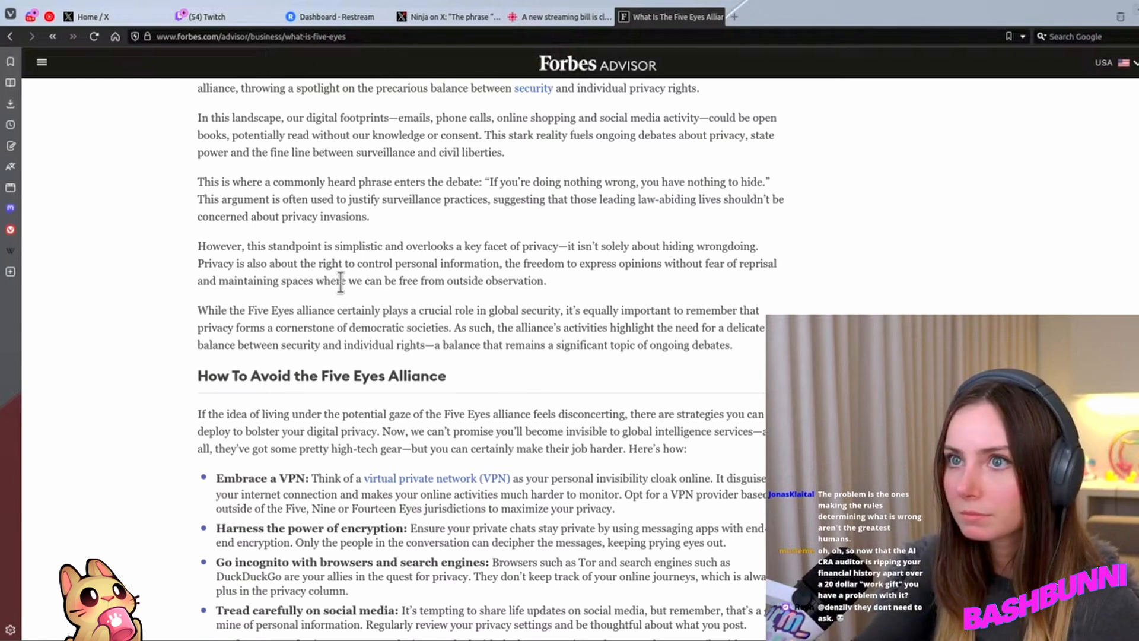
mouse_move(240, 286)
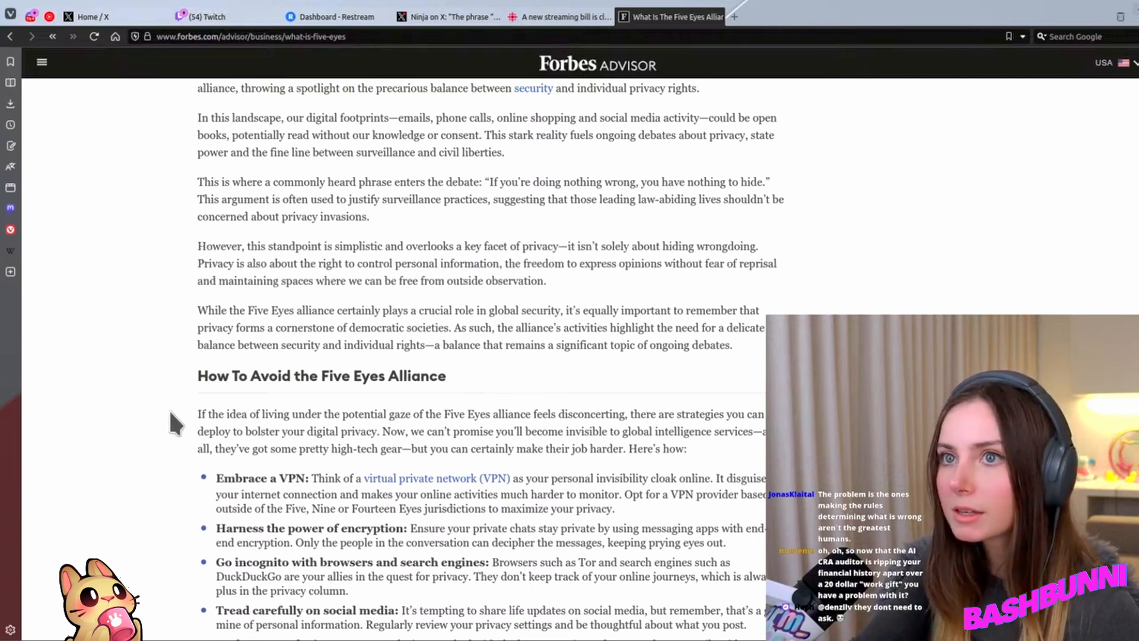
scroll(down, 3)
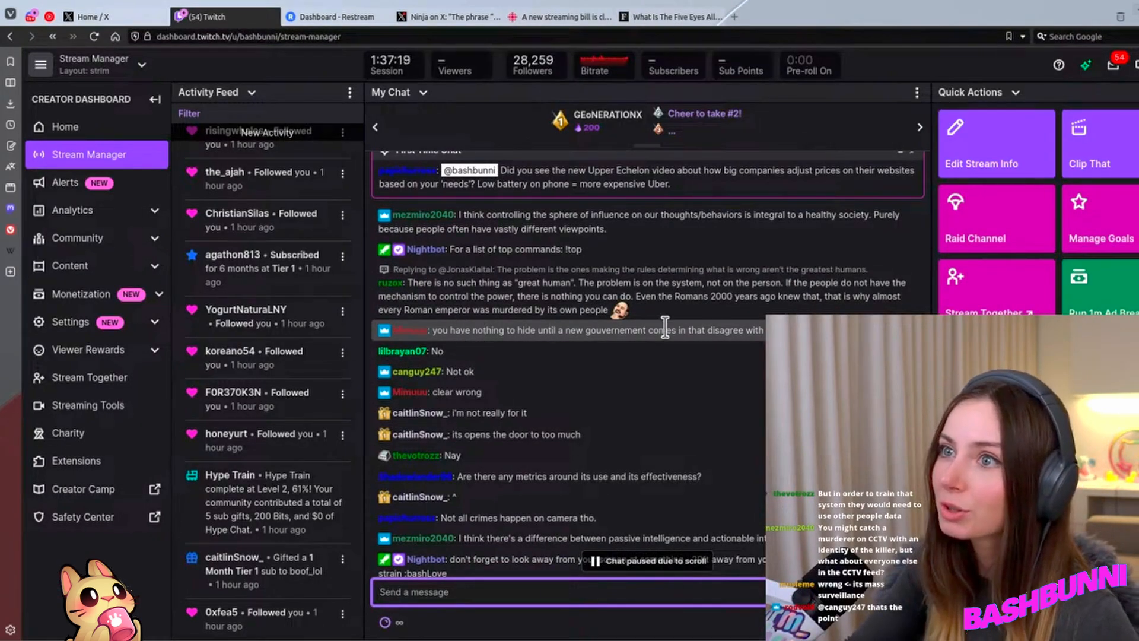
mouse_move(603, 434)
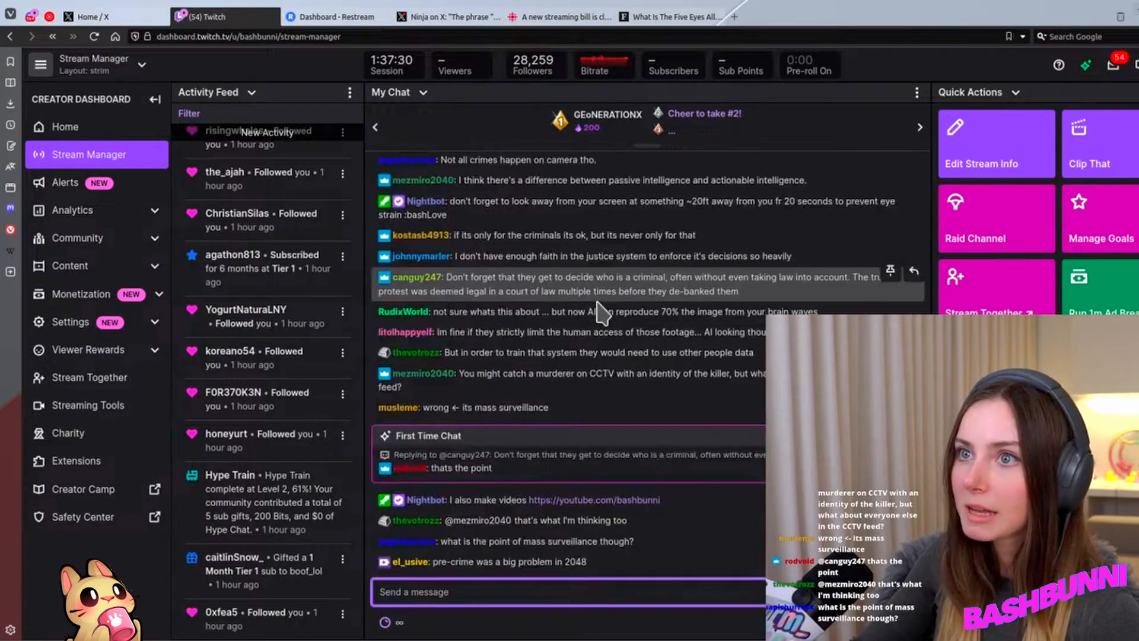
scroll(down, 3)
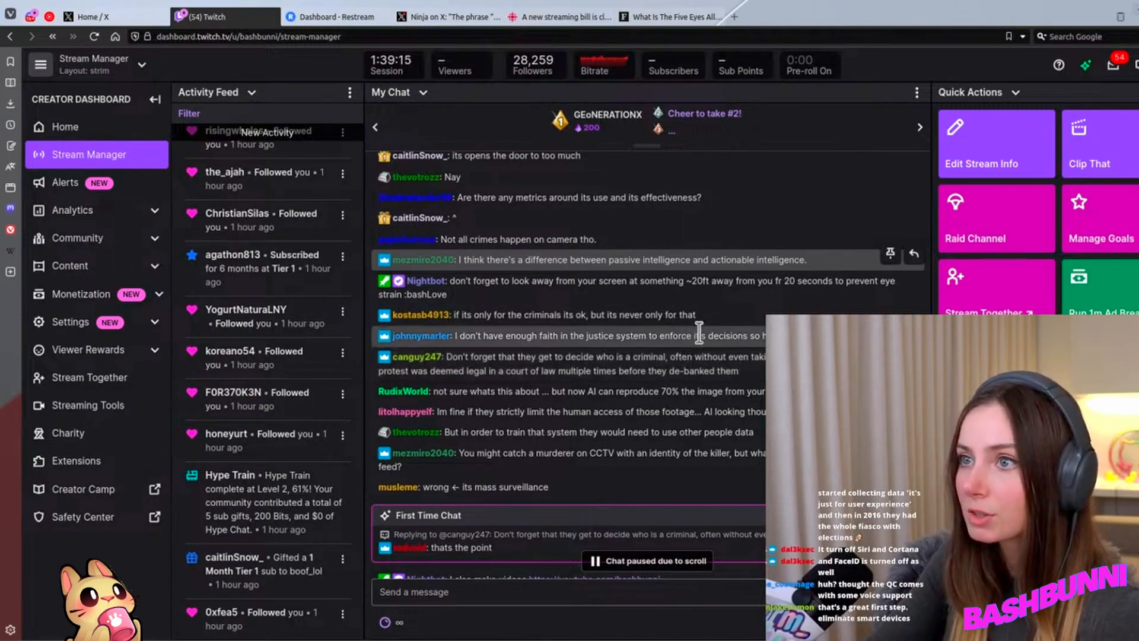
scroll(down, 3)
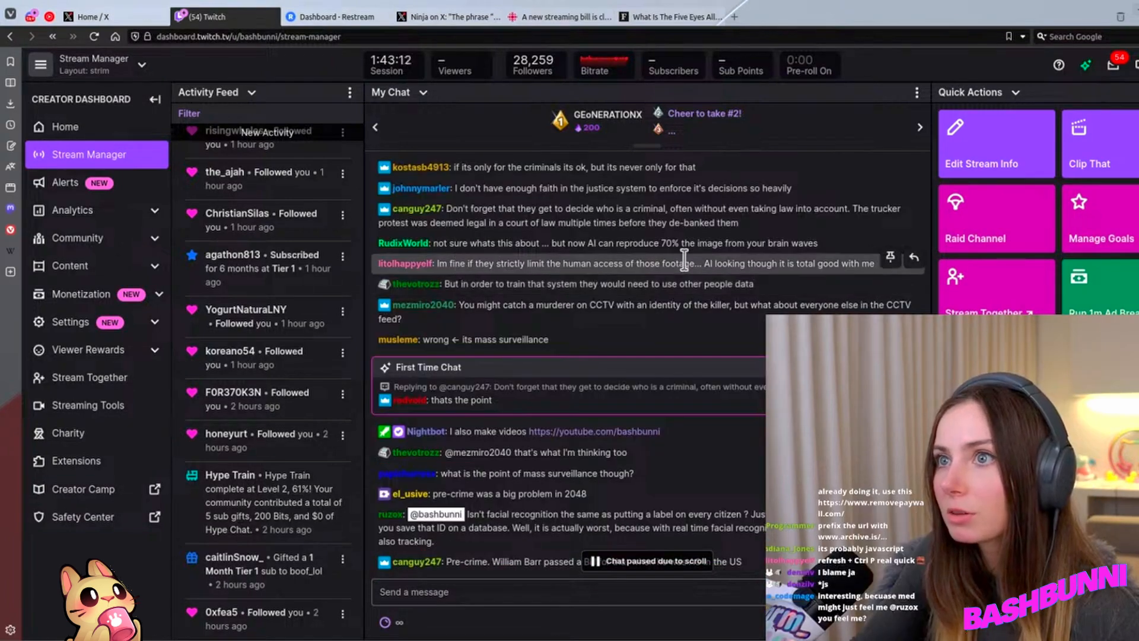
mouse_move(621, 261)
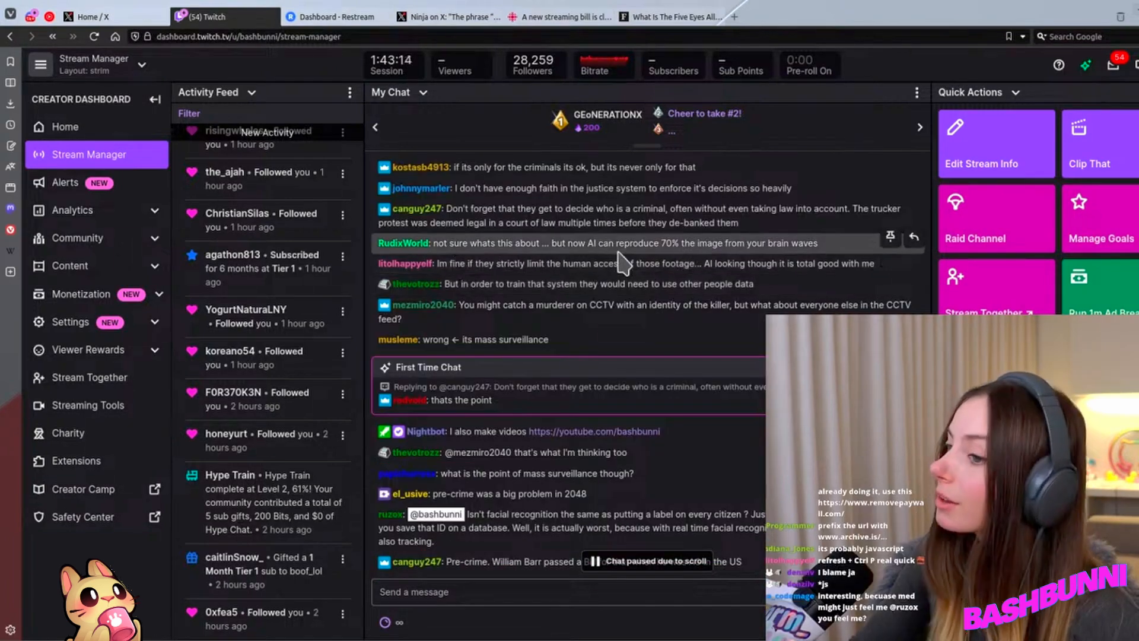
double_click(588, 264)
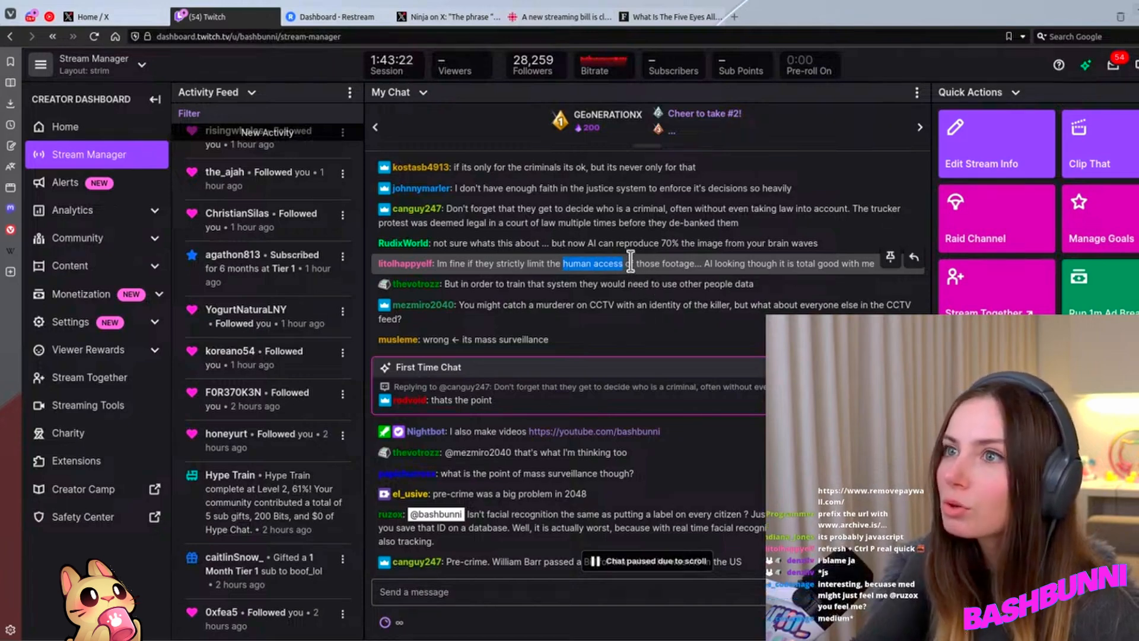
mouse_move(687, 284)
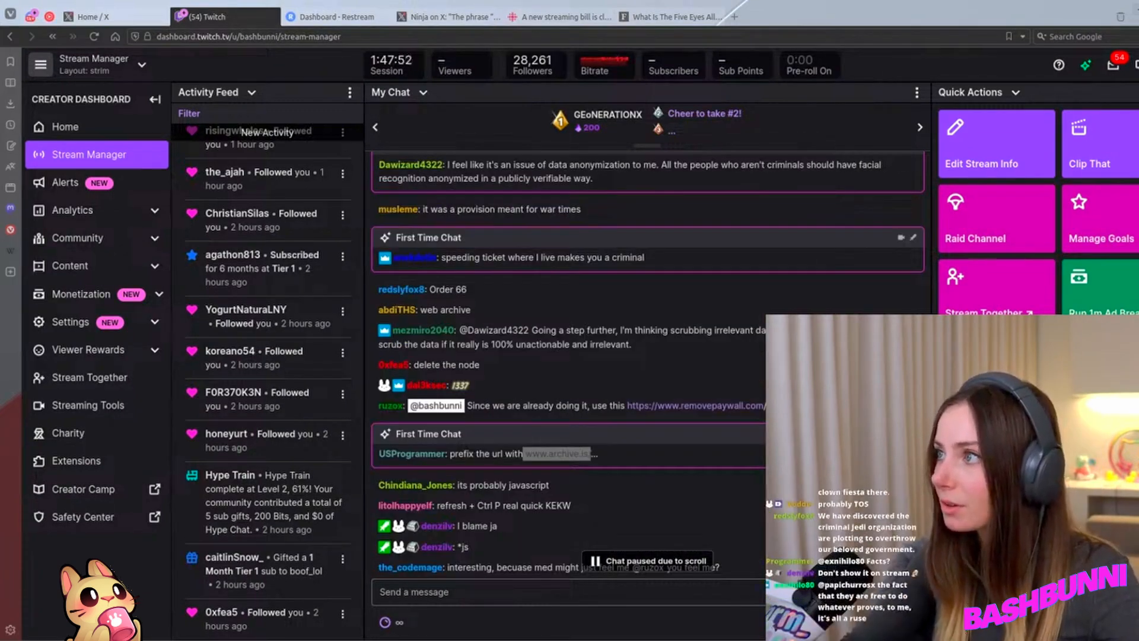
Scroll through the My Chat feed, then the article's avoidance tips down to locking devices.
scroll(down, 3)
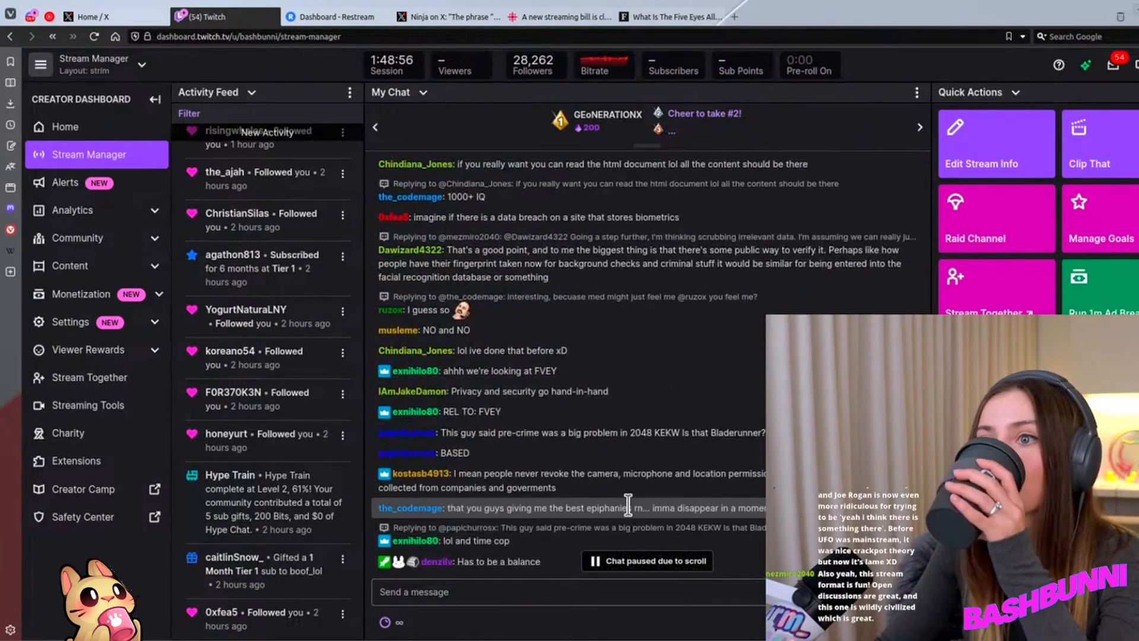
scroll(down, 3)
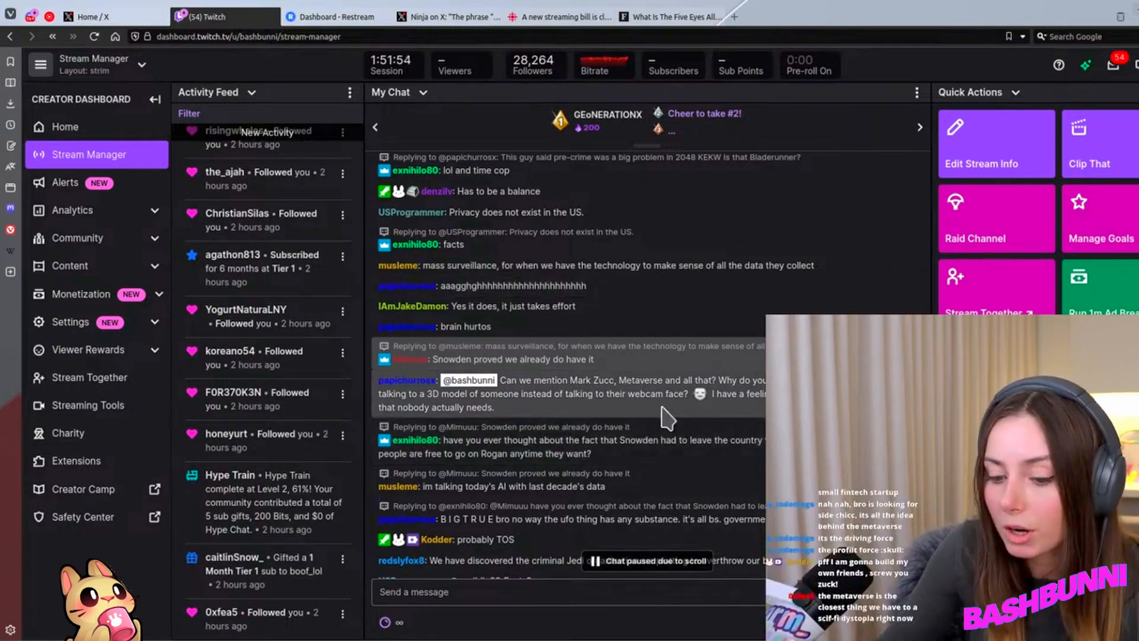
scroll(down, 3)
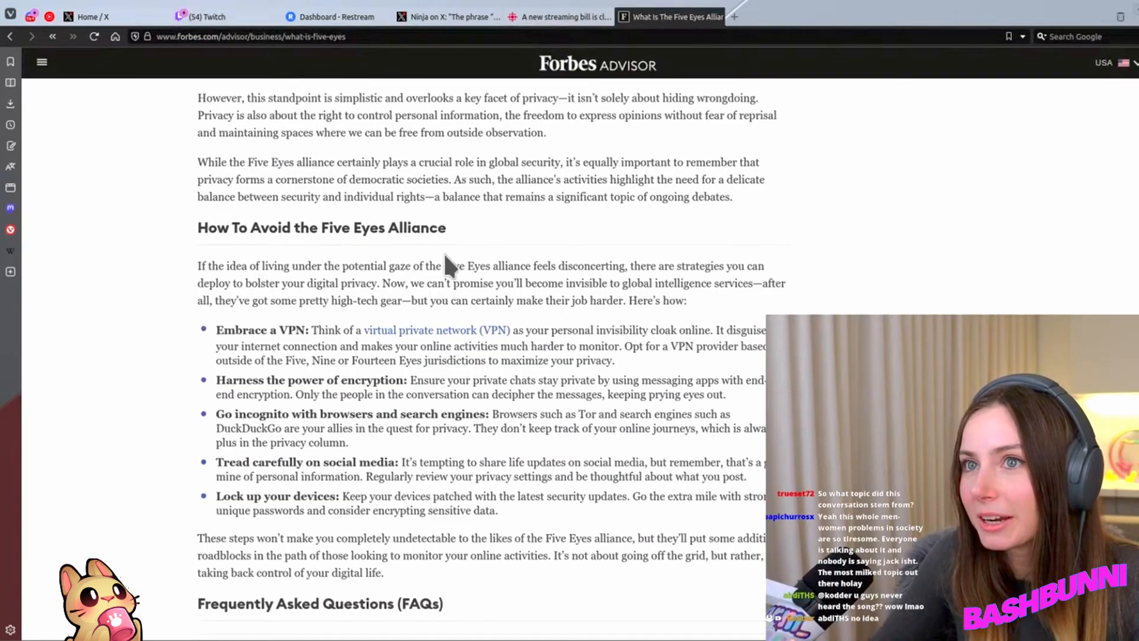
scroll(down, 3)
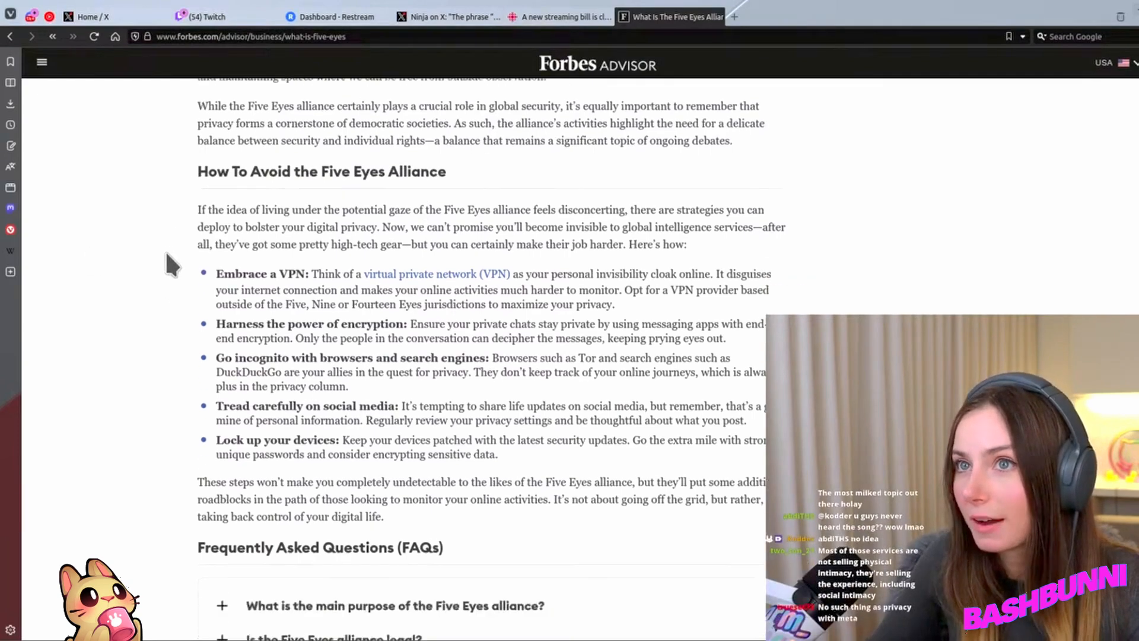
scroll(down, 3)
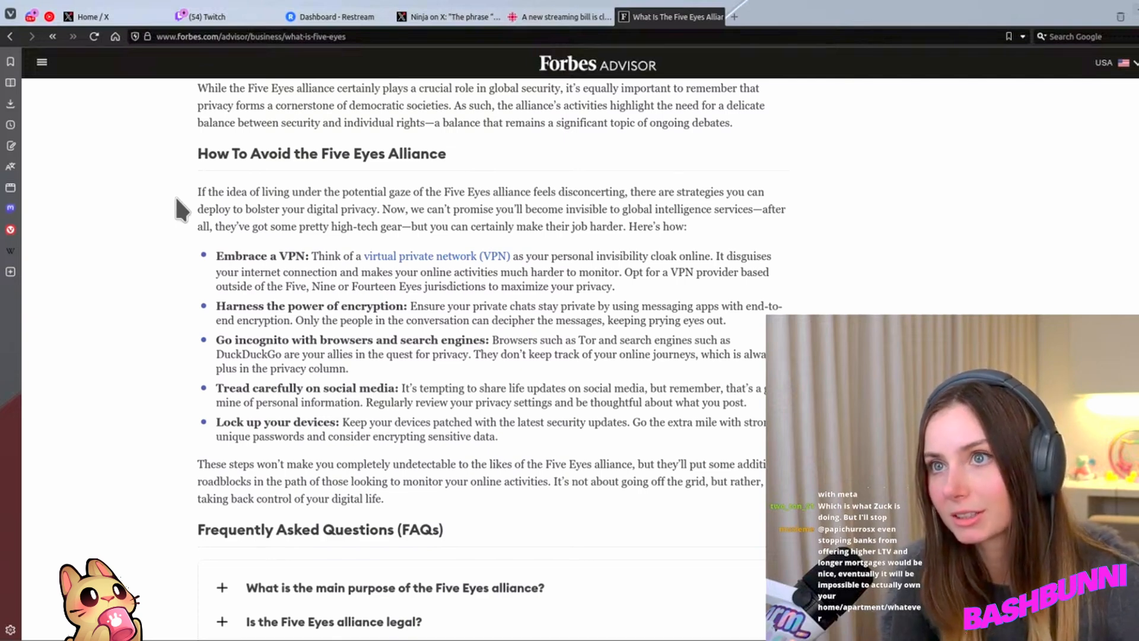
drag(557, 256, 672, 256)
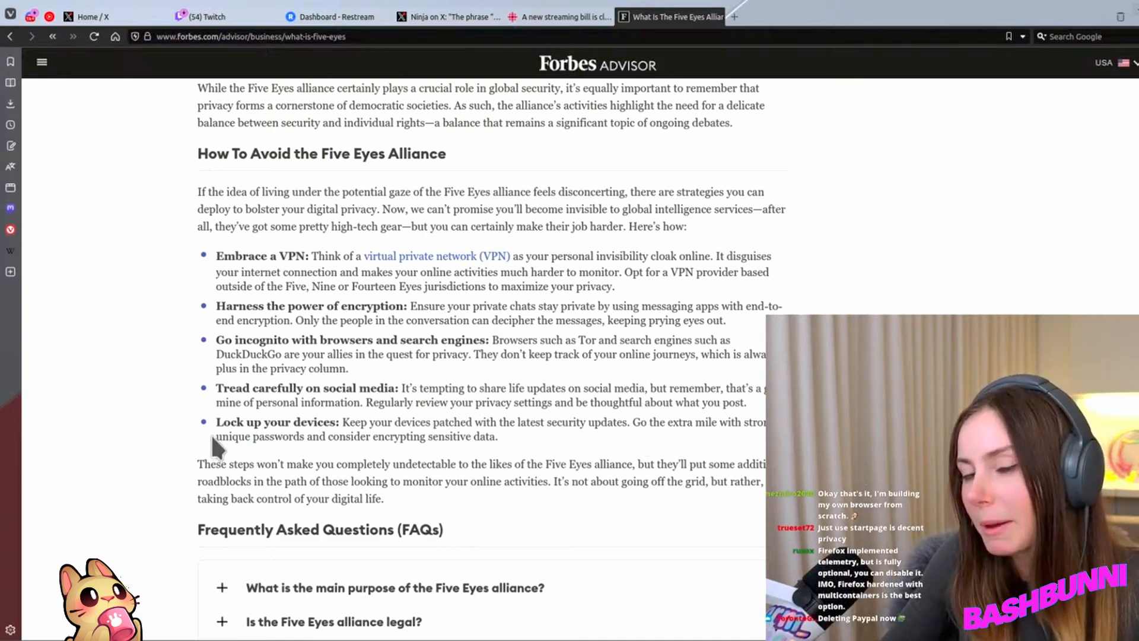
mouse_move(303, 468)
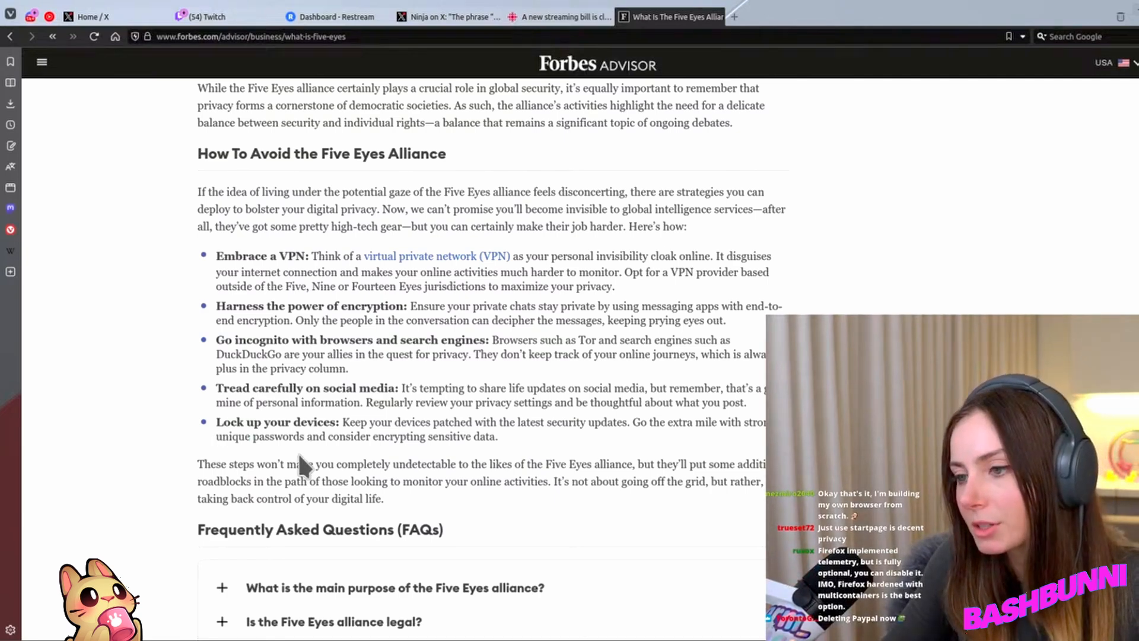